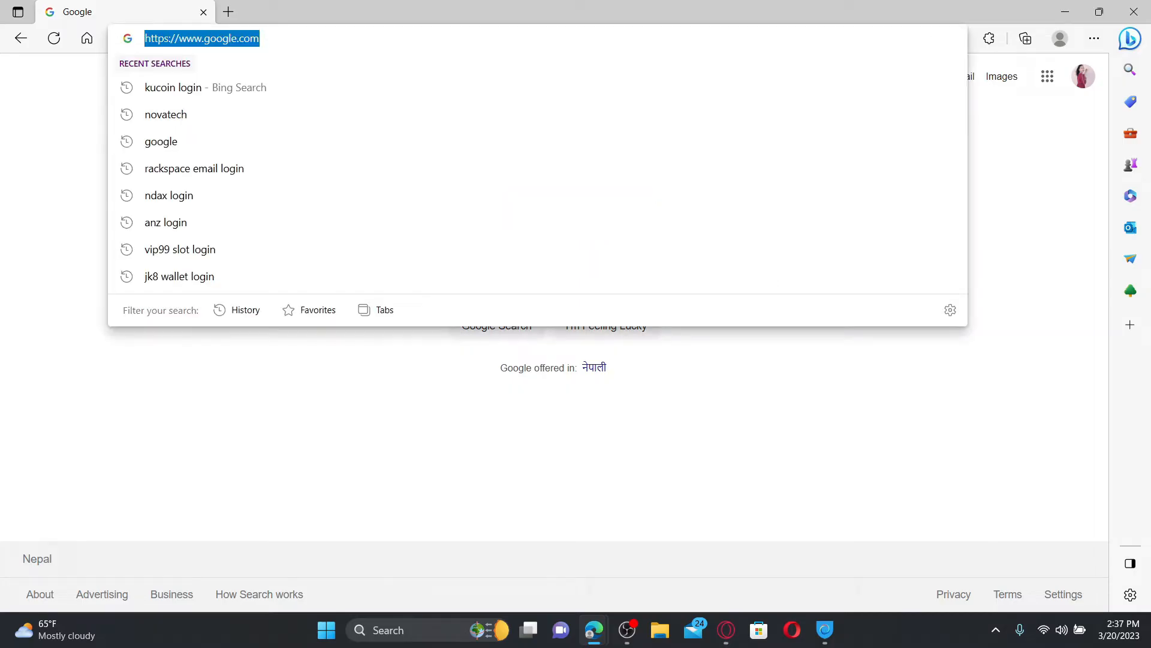
{"action": "type", "text": "www.kucoin.com"}
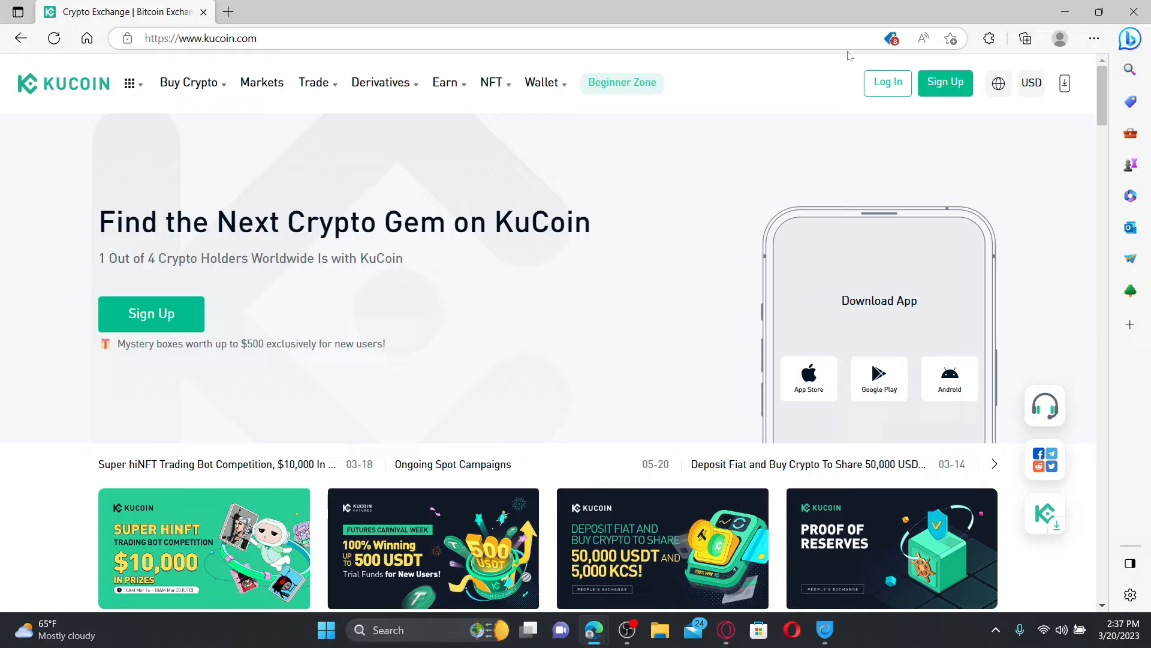
{"action": "mouse_move", "coordinate": [946, 82]}
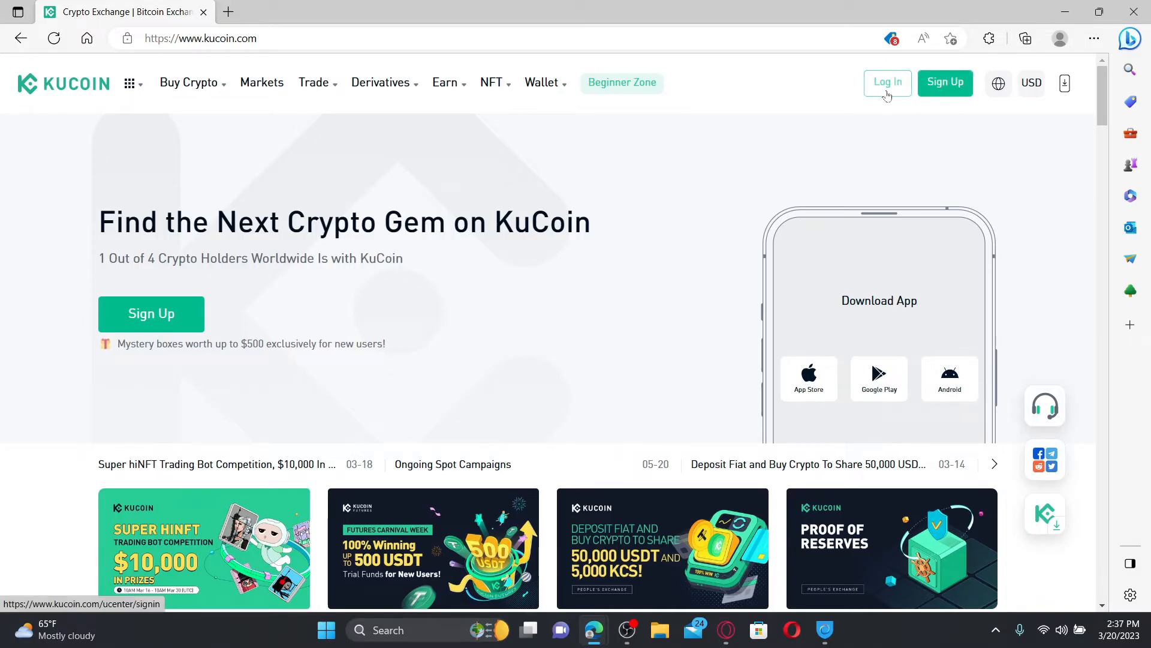
{"action": "mouse_move", "coordinate": [945, 82]}
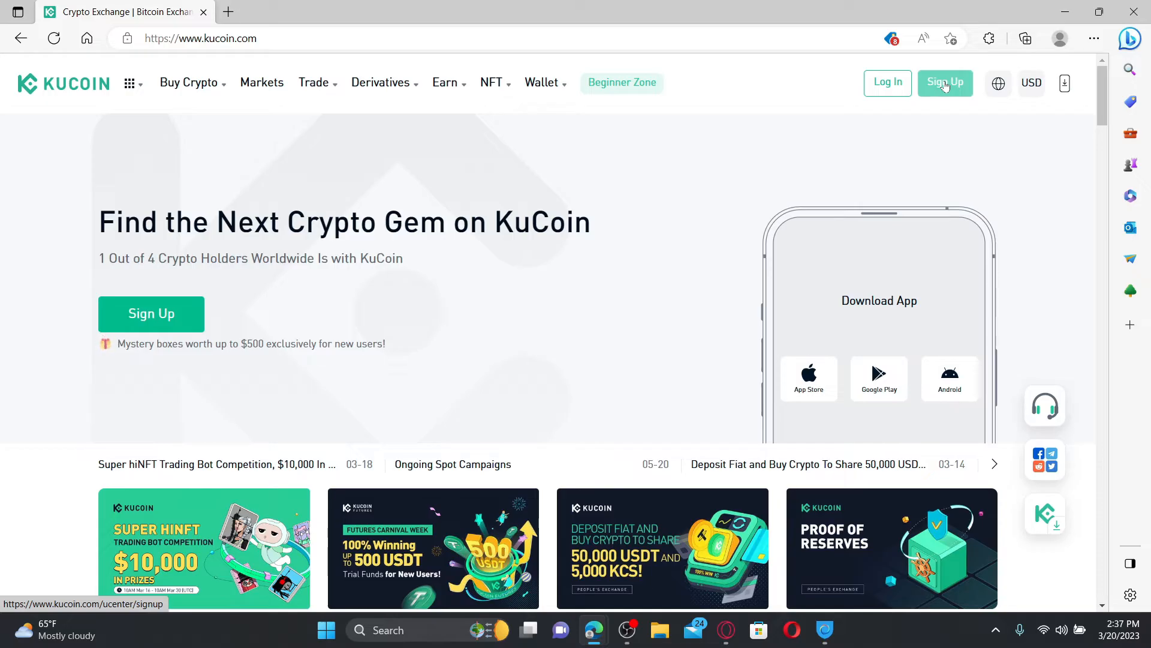
{"action": "mouse_move", "coordinate": [947, 73]}
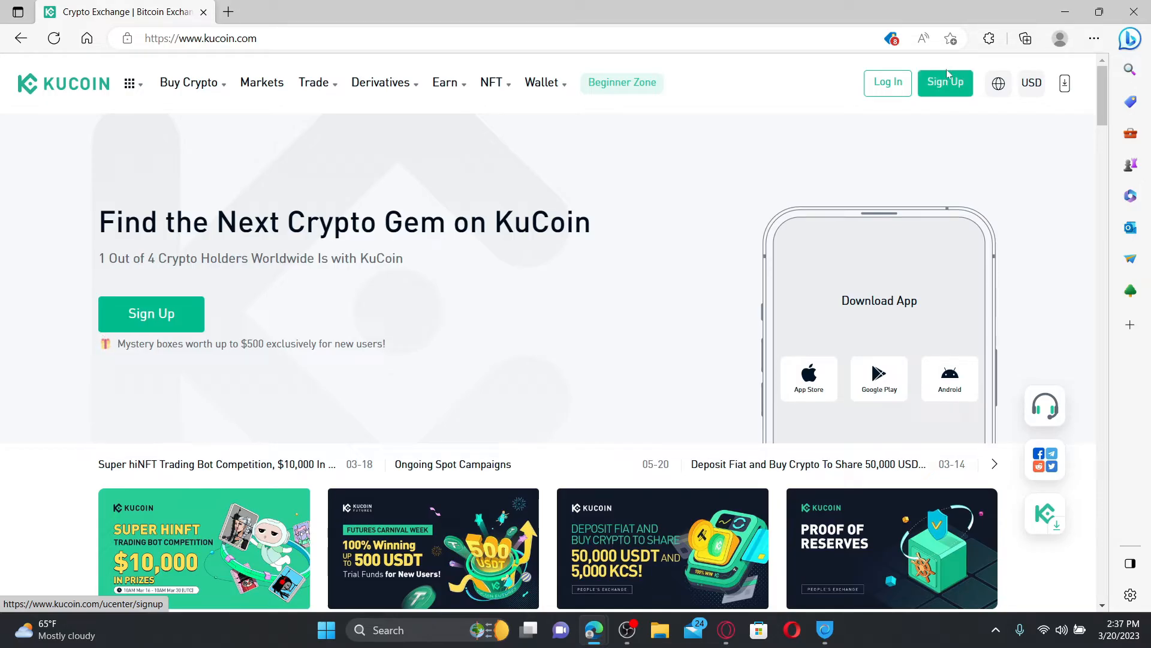
{"action": "mouse_move", "coordinate": [946, 82]}
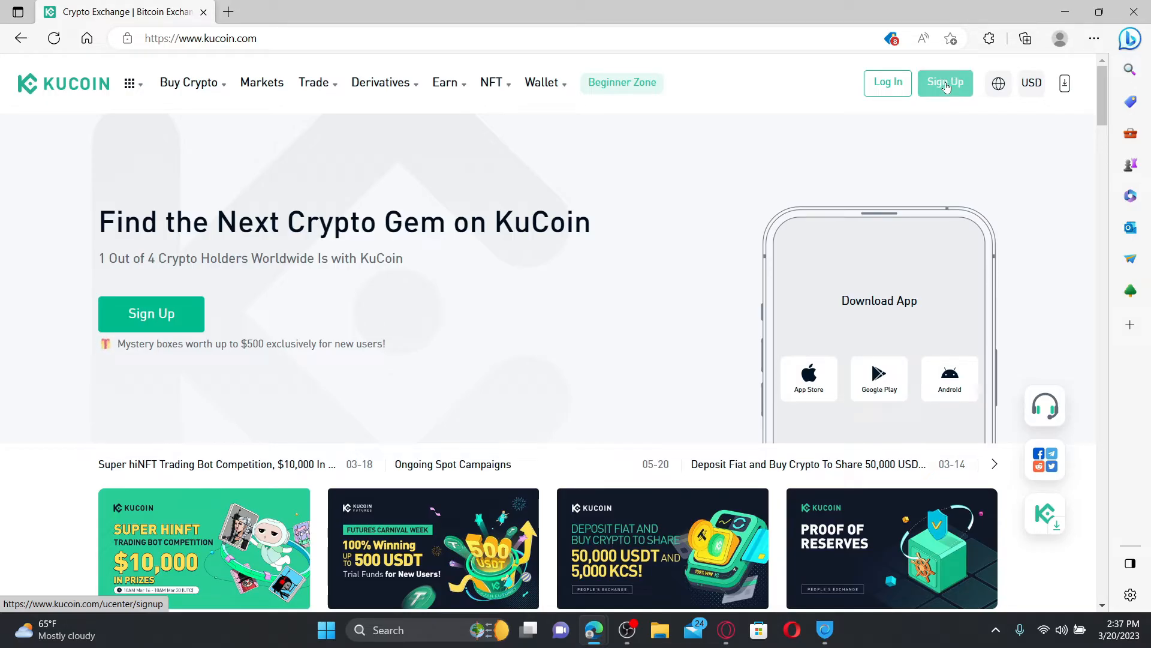
{"action": "mouse_move", "coordinate": [911, 107]}
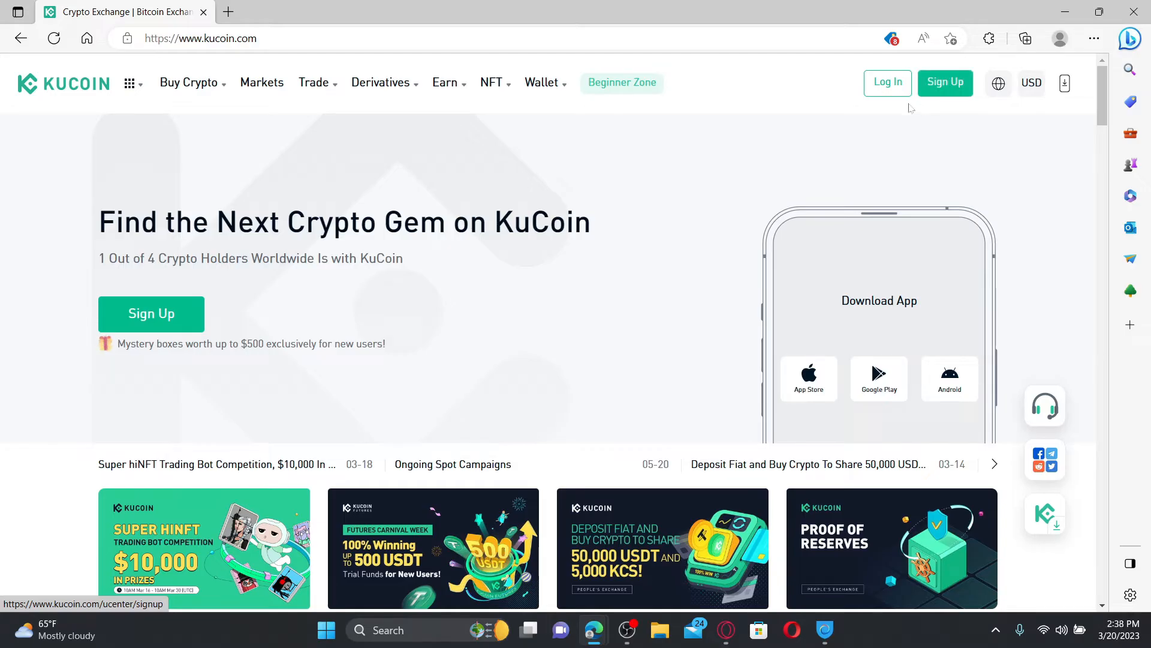
Reach the KuCoin login page and cycle through Phone Number, QR Code and Email sign-in options
{"action": "left_click", "coordinate": [886, 82]}
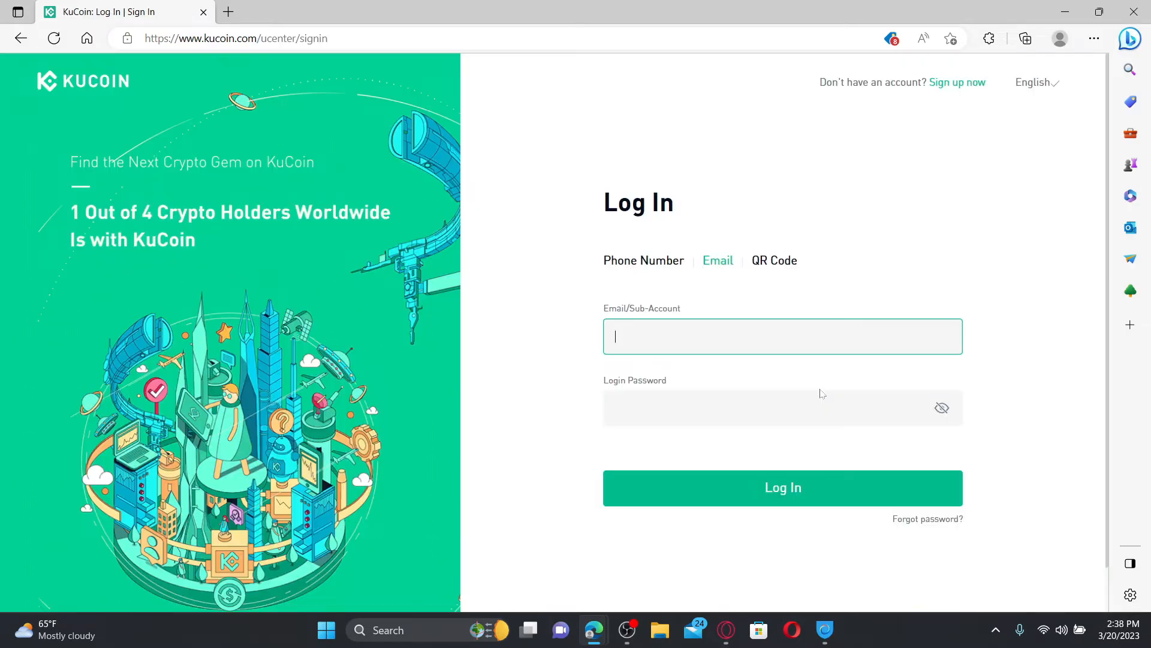
{"action": "left_click", "coordinate": [643, 259]}
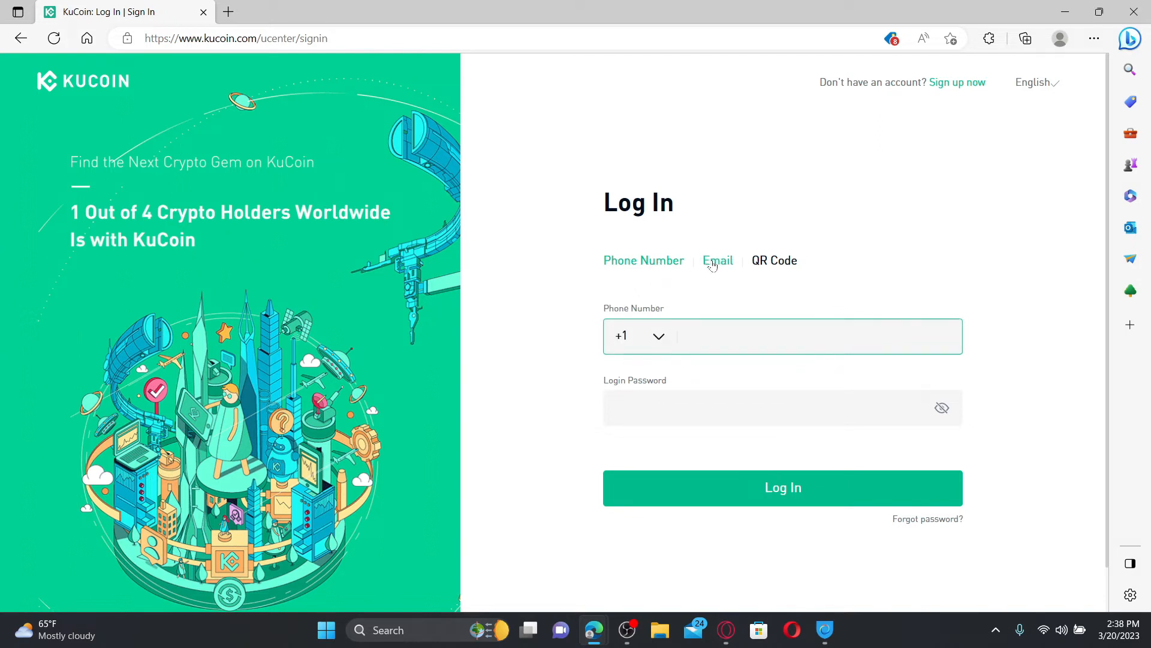
{"action": "left_click", "coordinate": [774, 259]}
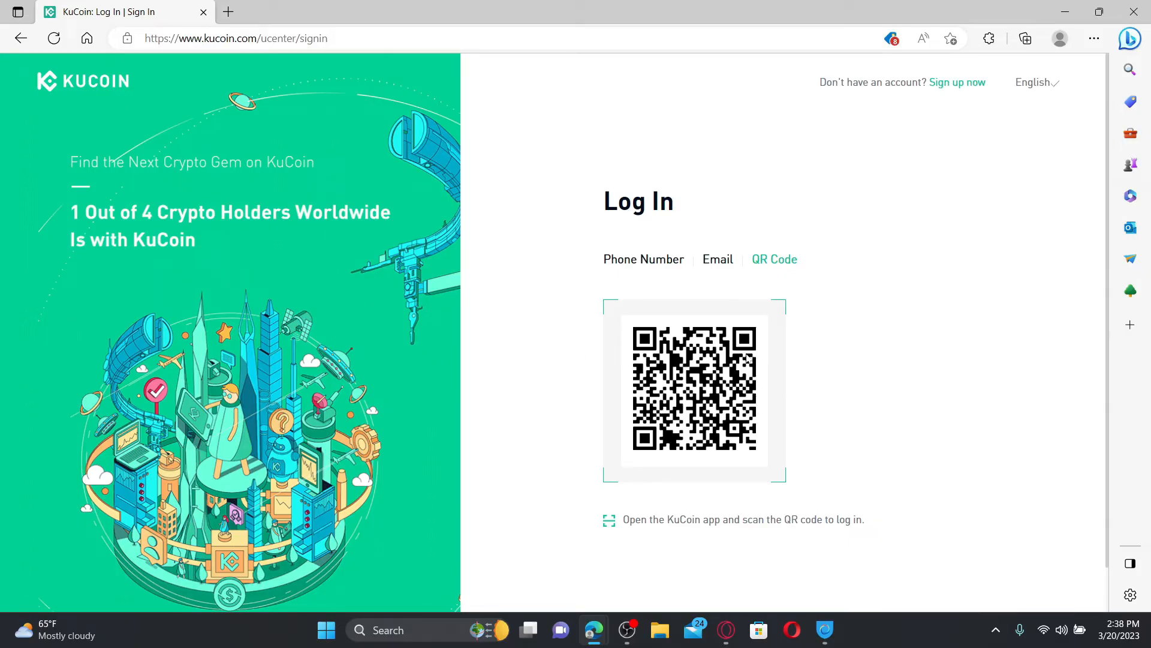
{"action": "mouse_move", "coordinate": [717, 259]}
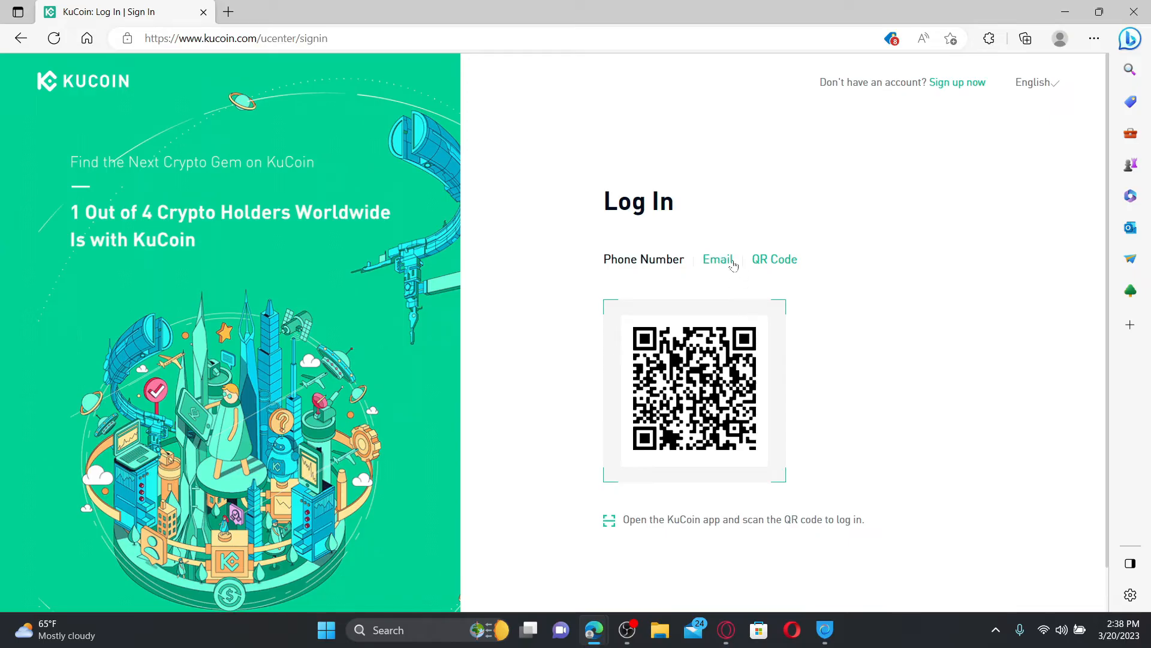
{"action": "left_click", "coordinate": [717, 259]}
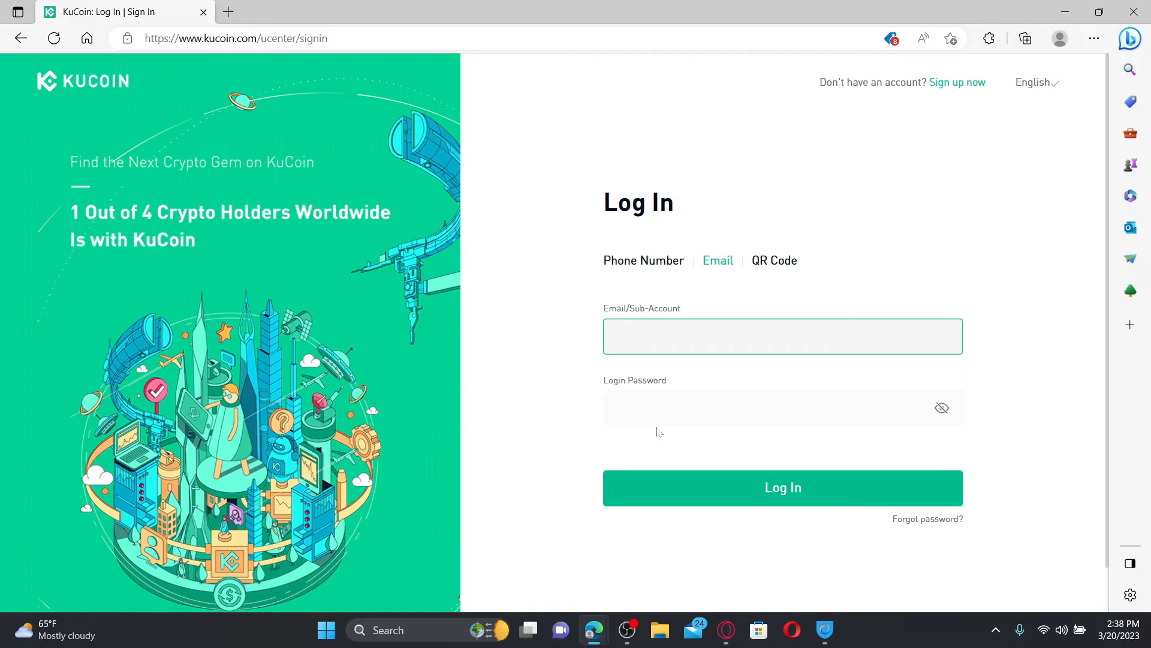
{"action": "mouse_move", "coordinate": [671, 302]}
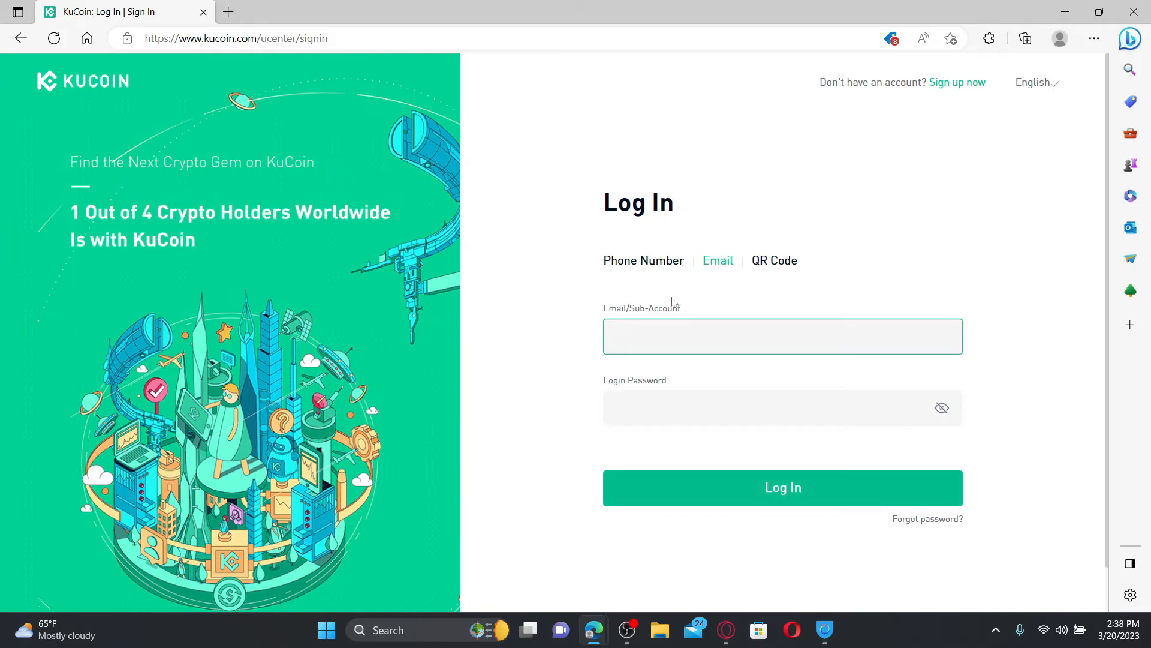
{"action": "left_click", "coordinate": [643, 259]}
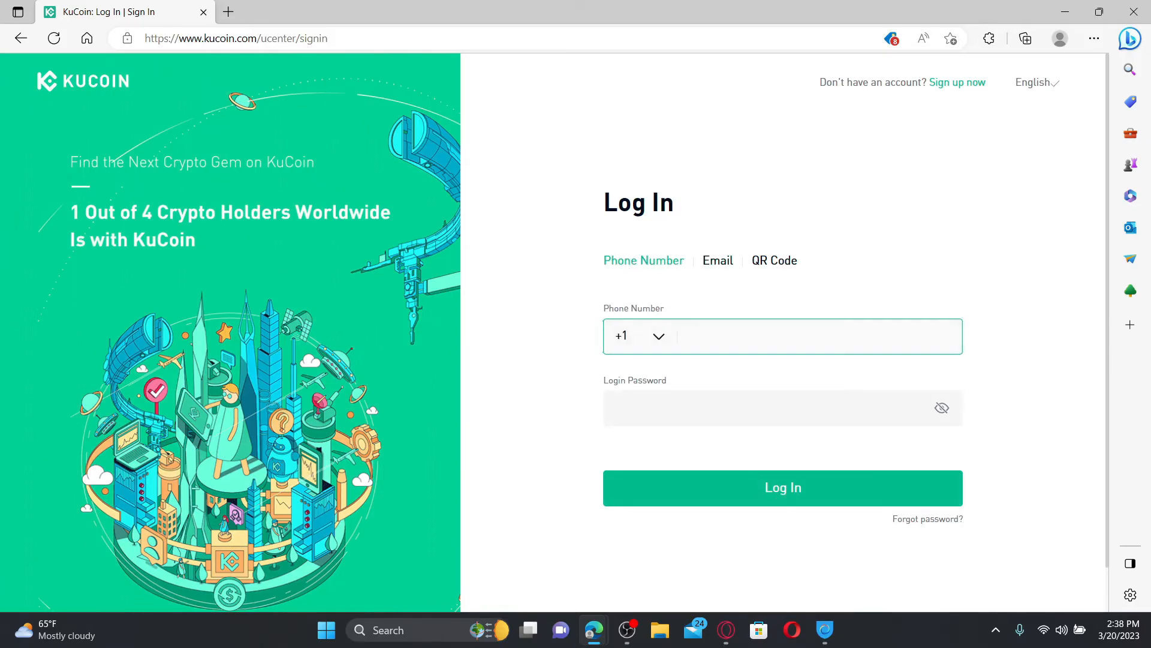
{"action": "left_click", "coordinate": [639, 337]}
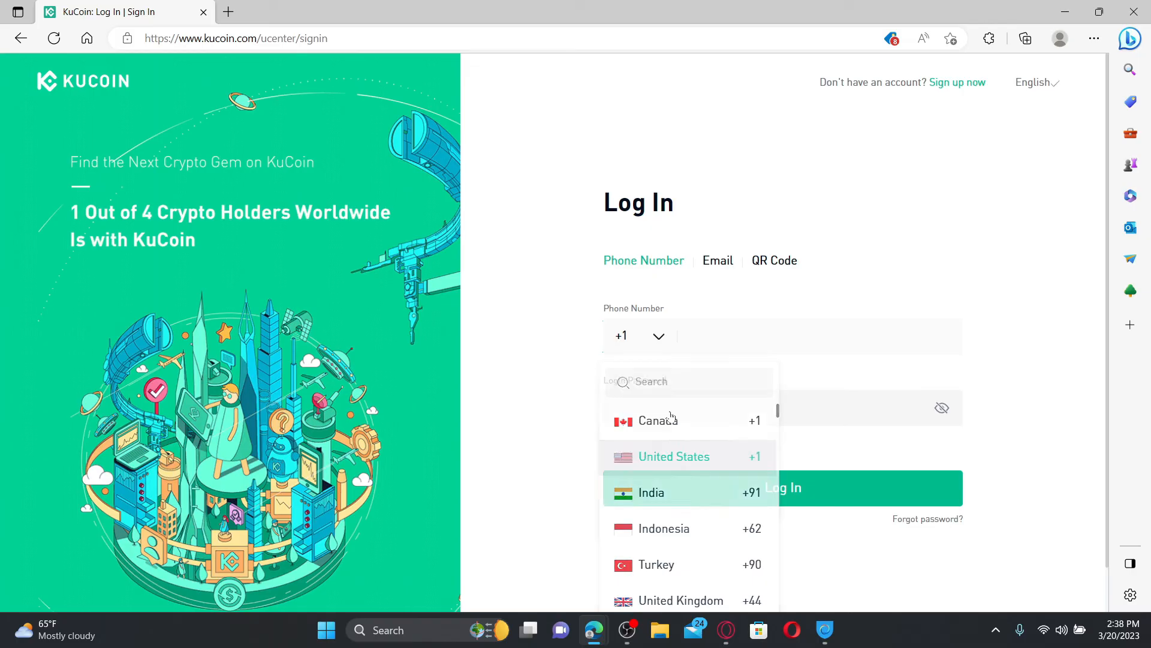
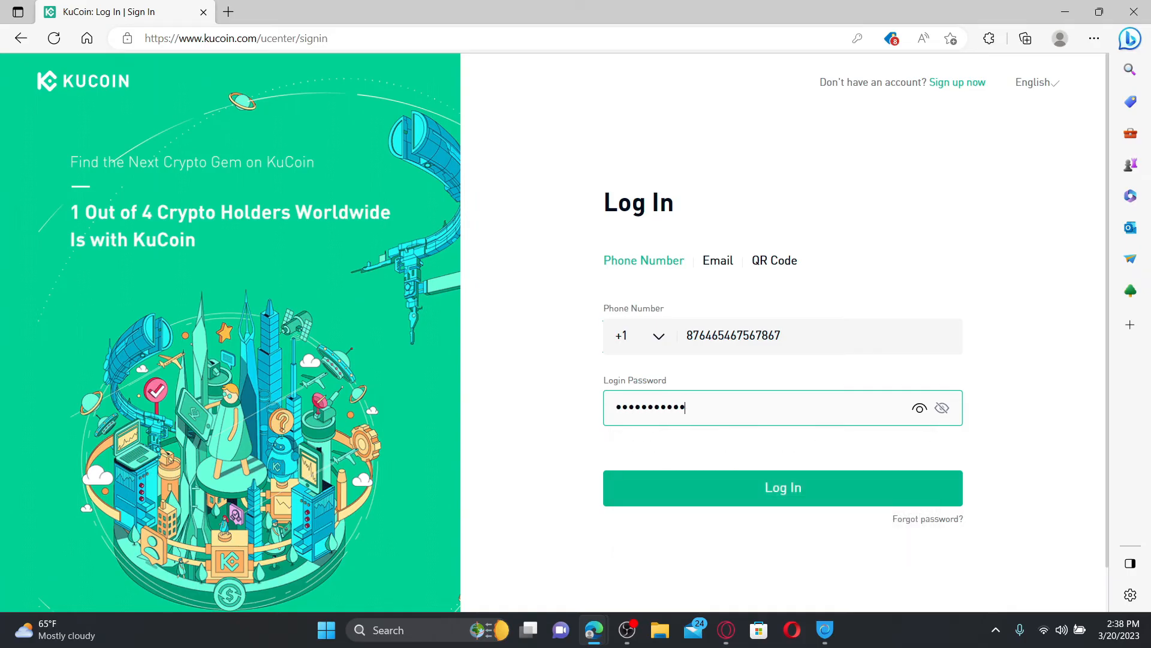
{"action": "mouse_move", "coordinate": [775, 378]}
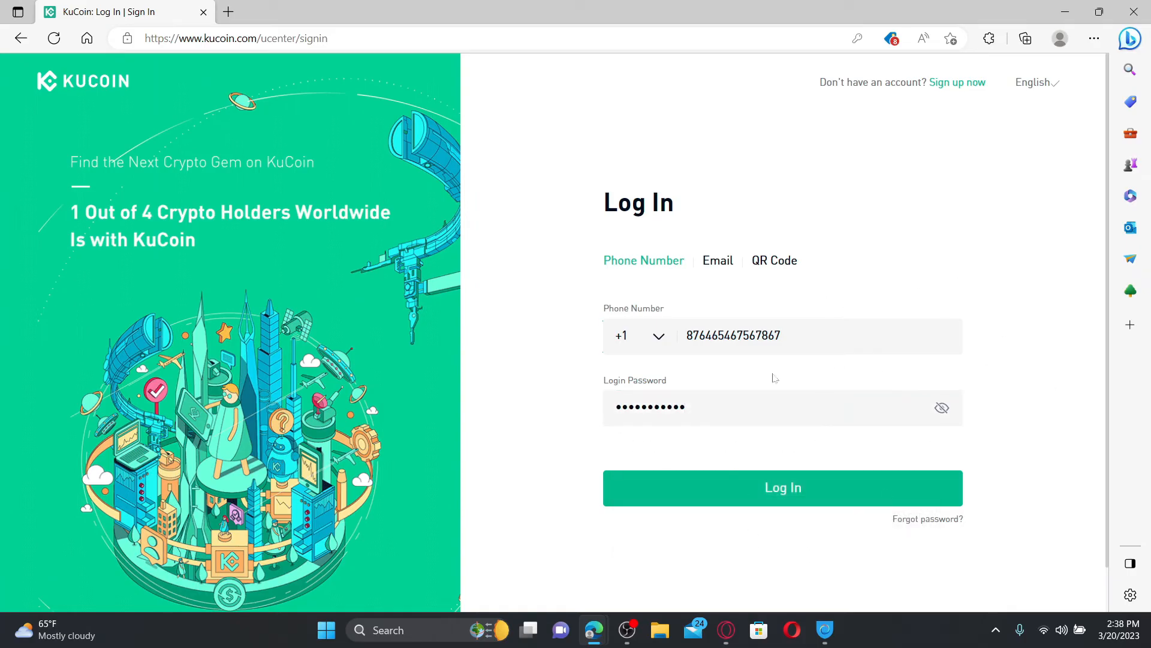
{"action": "mouse_move", "coordinate": [936, 529]}
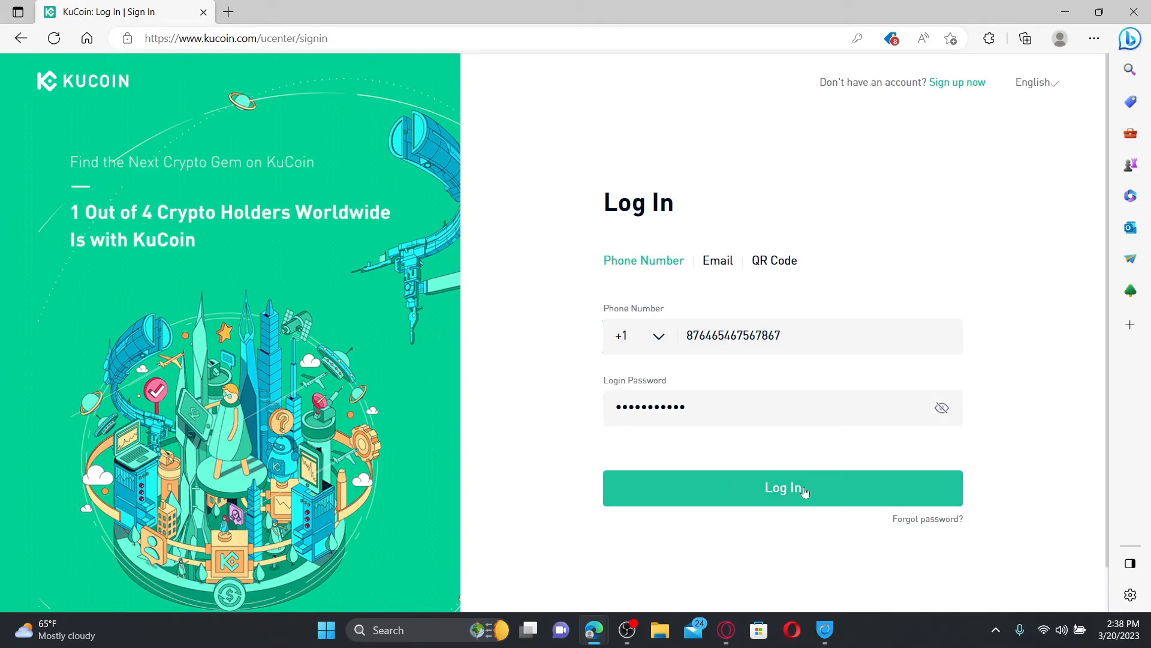
{"action": "mouse_move", "coordinate": [806, 492]}
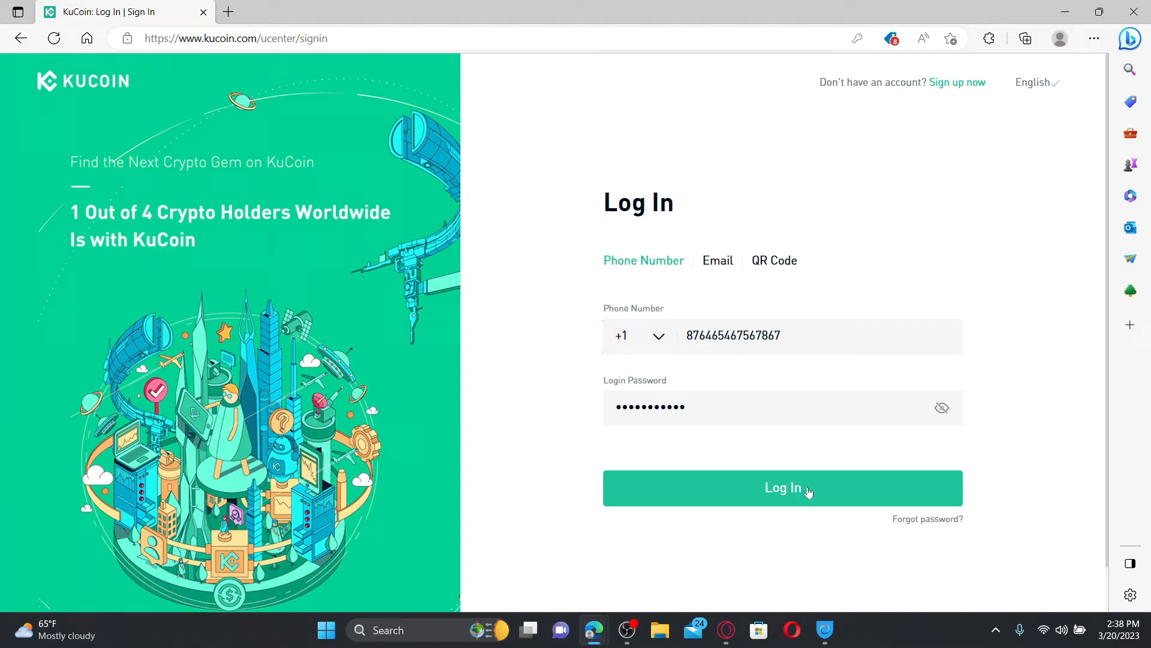